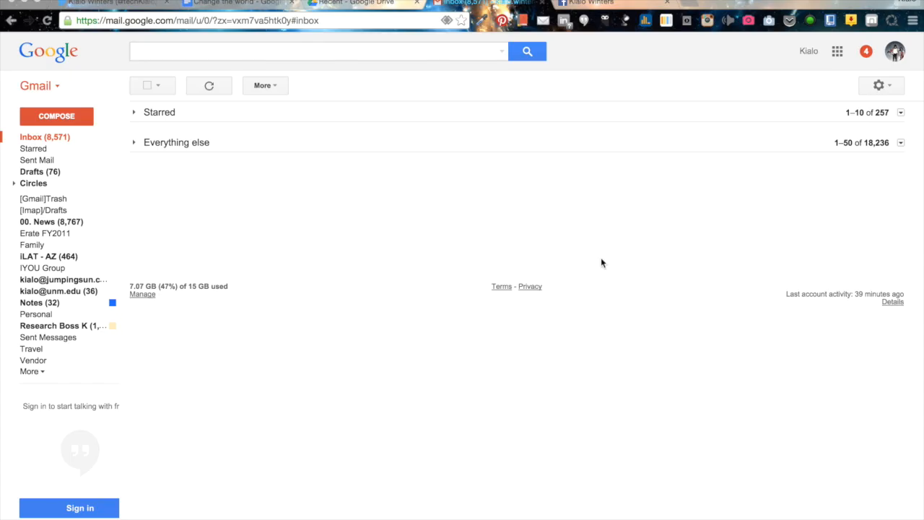
pyautogui.moveTo(624, 193)
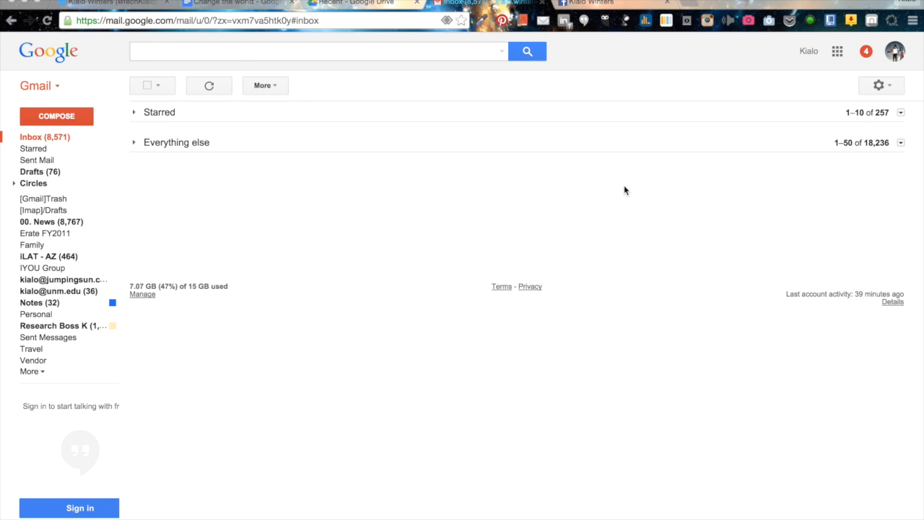
pyautogui.moveTo(201, 41)
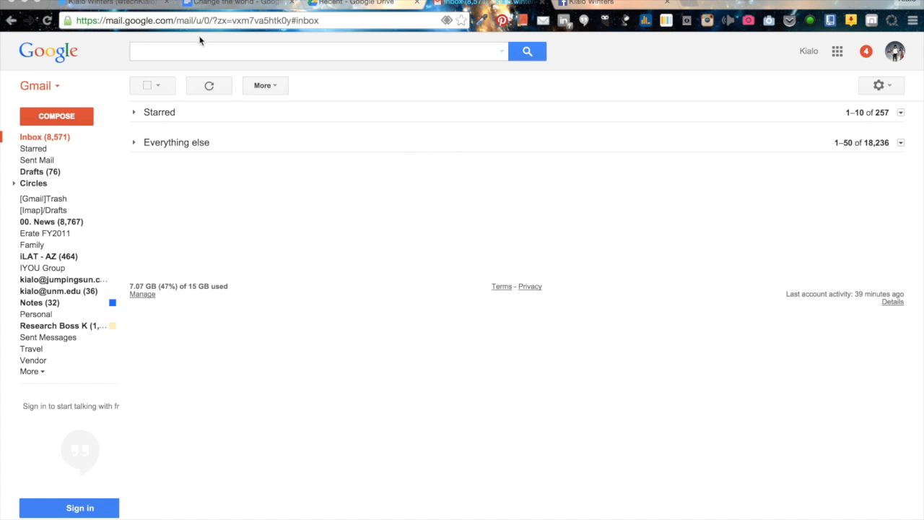
# Step: Show the Twitter profile, the 'Change the world' document and Drive's Recent list in turn
pyautogui.click(86, 3)
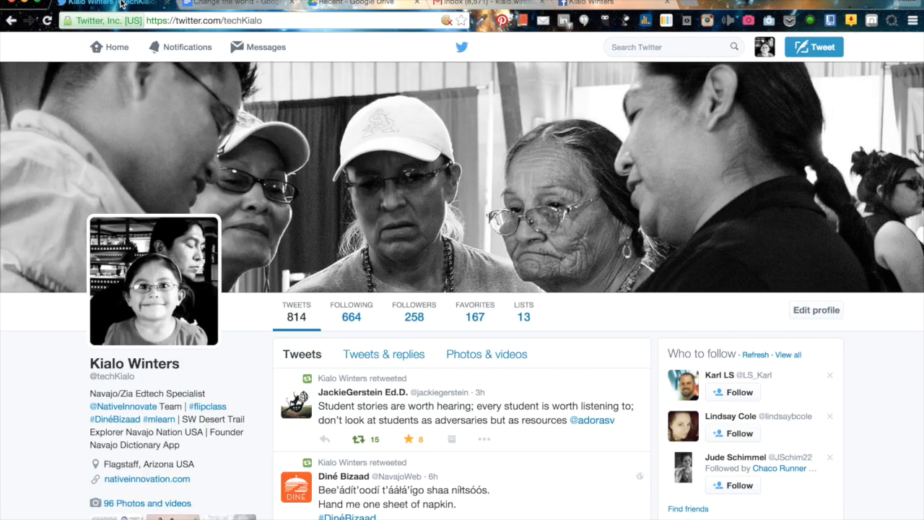
pyautogui.moveTo(302, 170)
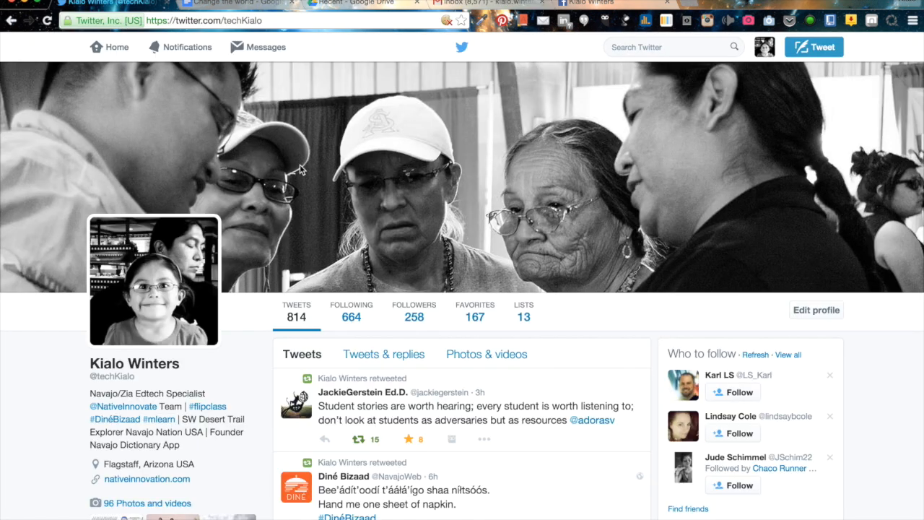
pyautogui.click(209, 3)
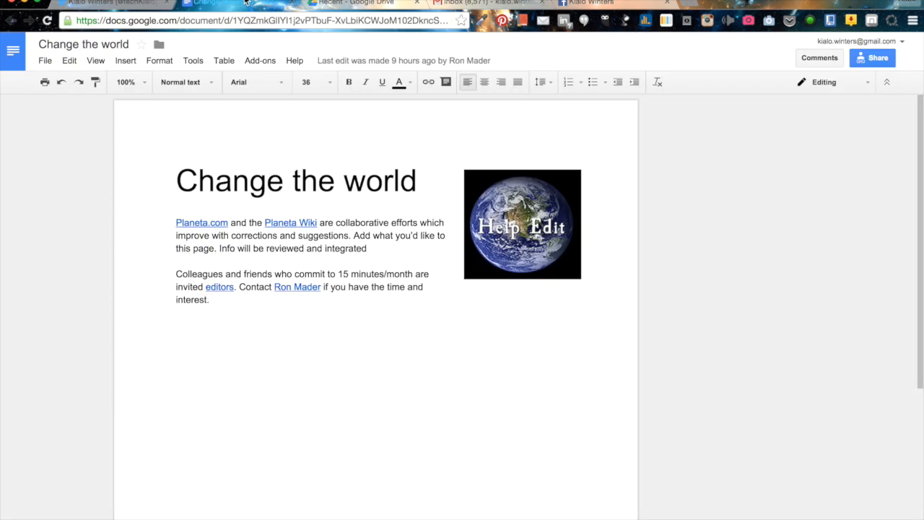
pyautogui.click(354, 3)
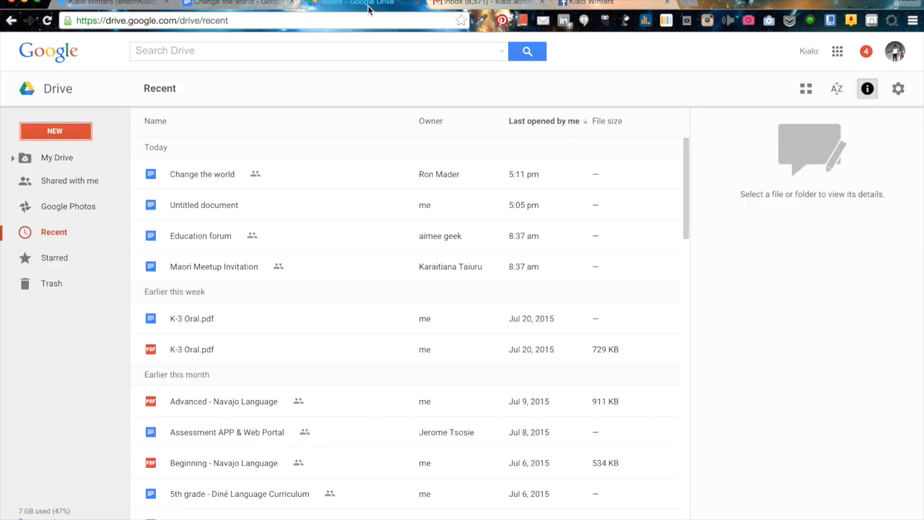
pyautogui.moveTo(474, 20)
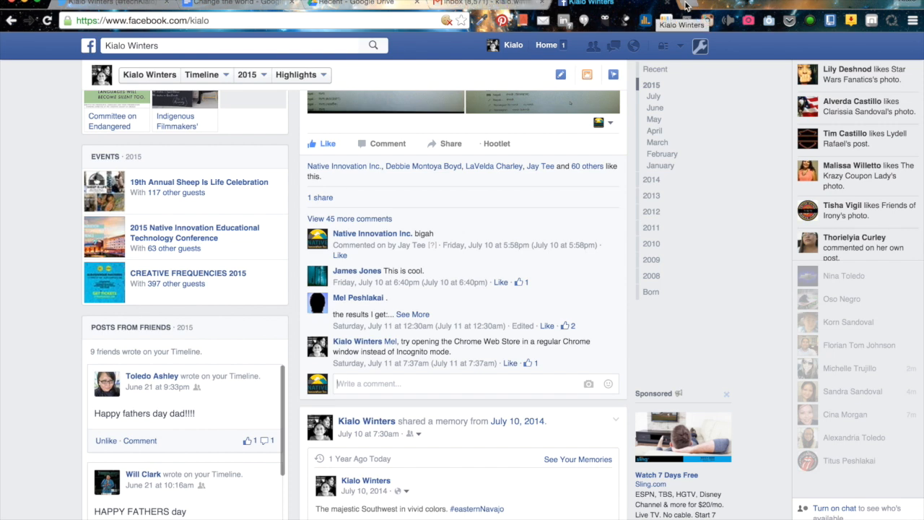
pyautogui.moveTo(691, 6)
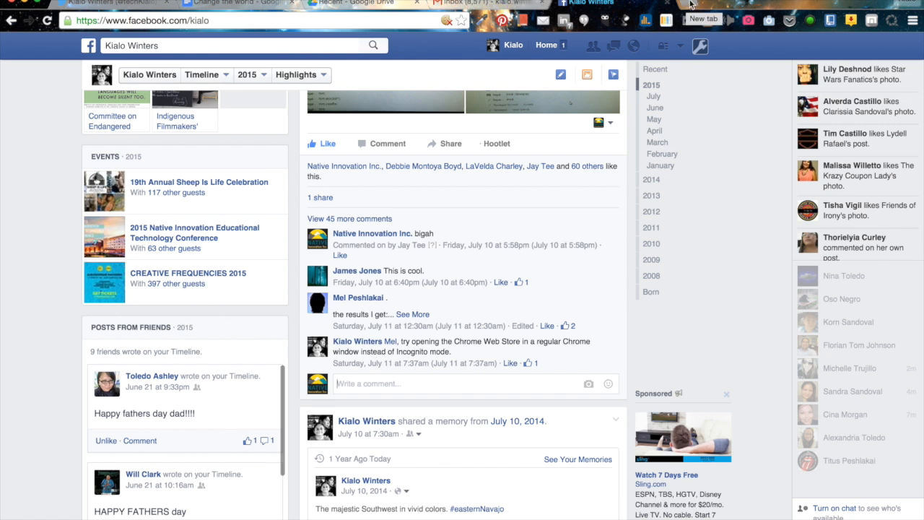
# Step: From a new tab's Apps page, reach the Web Store and search Google for 'chrome web store'
pyautogui.click(700, 3)
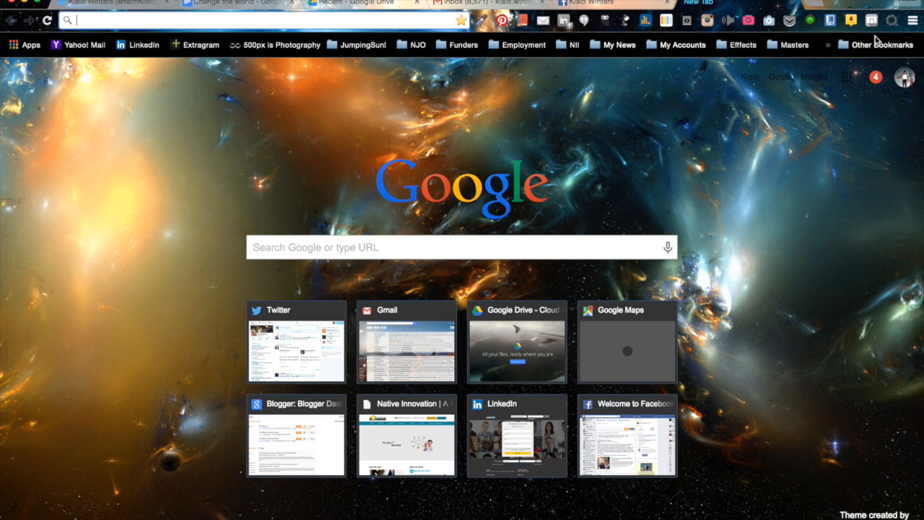
pyautogui.moveTo(43, 68)
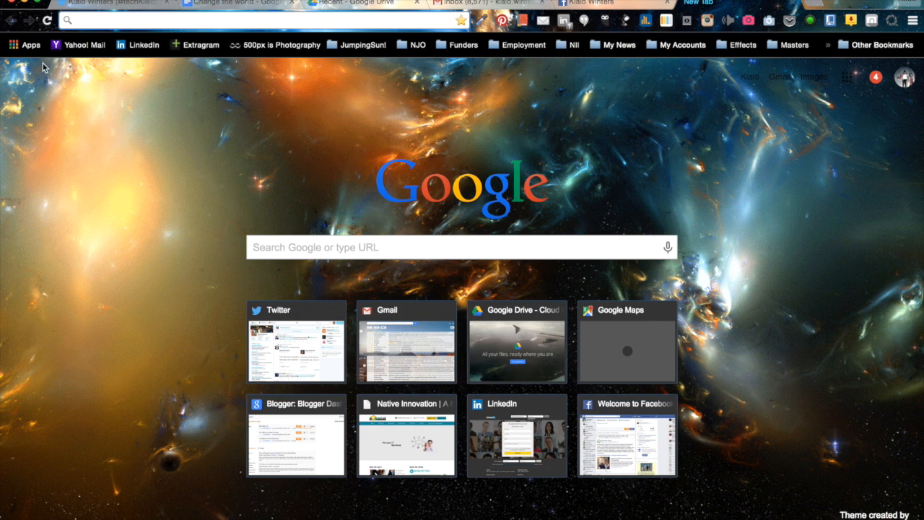
pyautogui.click(31, 44)
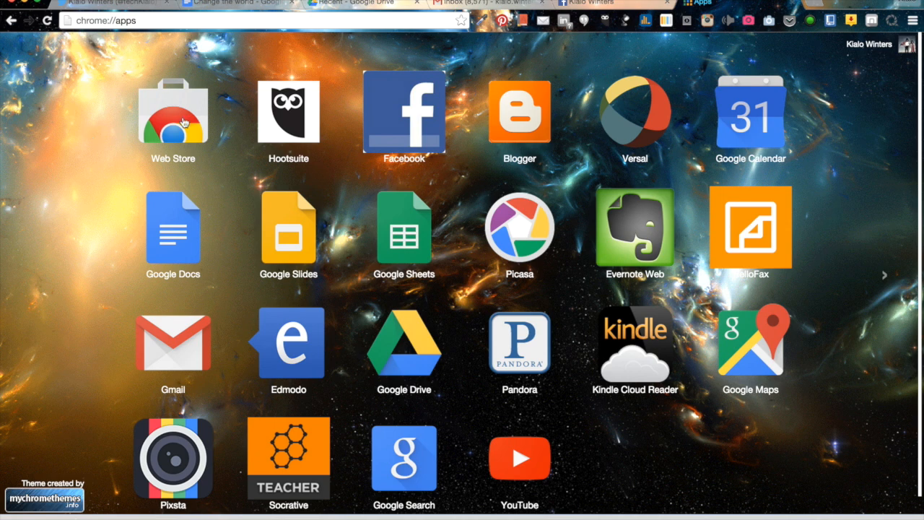
pyautogui.click(174, 113)
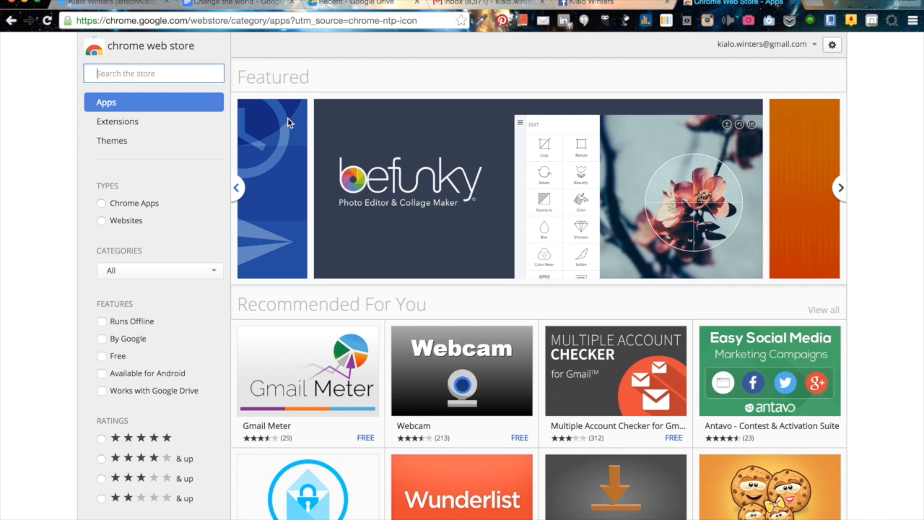
pyautogui.moveTo(396, 45)
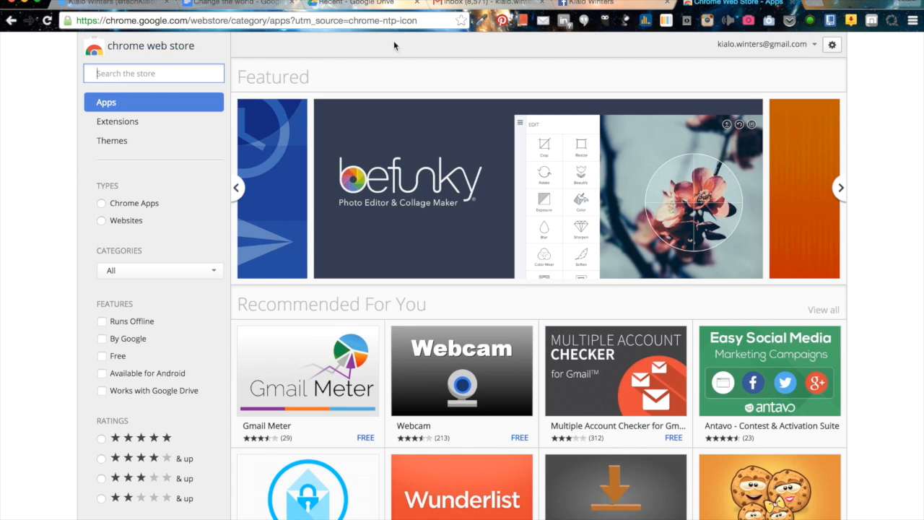
pyautogui.write('chrome web store')
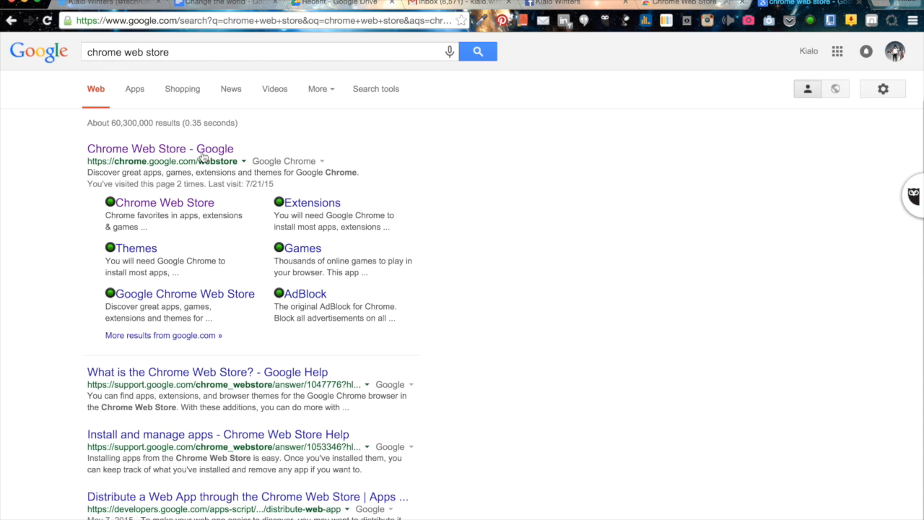
# Step: Search the Chrome Web Store for 'google input tools'
pyautogui.click(159, 147)
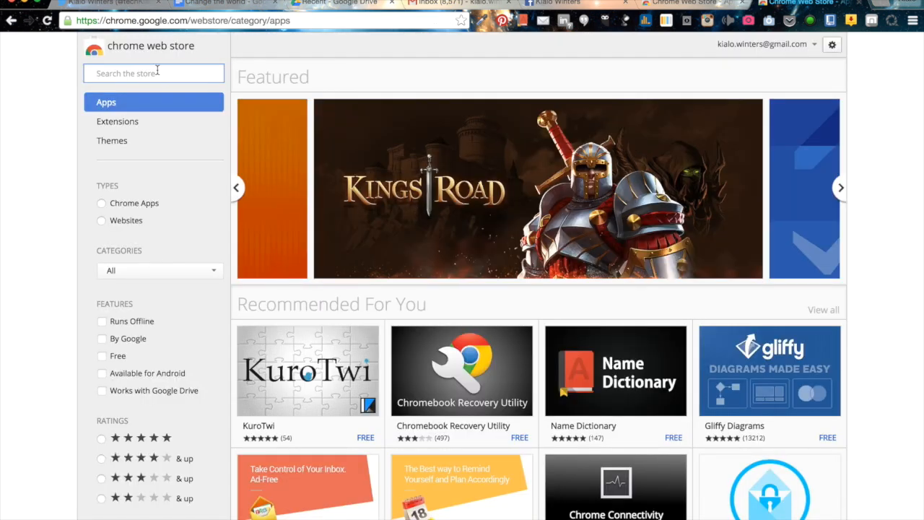
pyautogui.write('google')
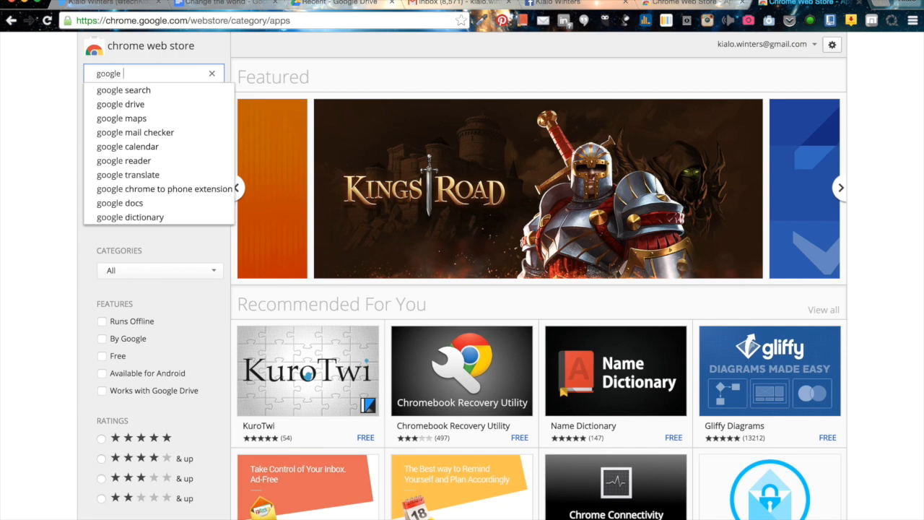
pyautogui.write('input tools')
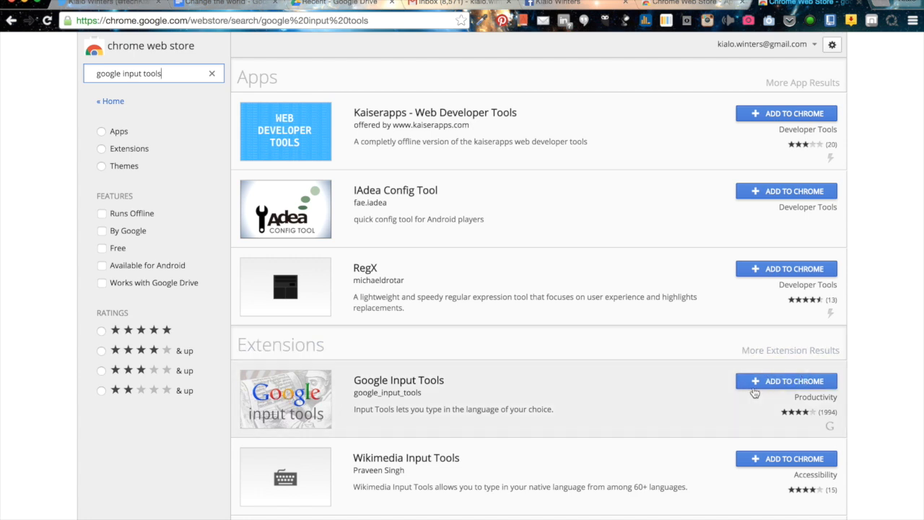
# Step: Install the Google Input Tools extension into Chrome and dismiss the added notice
pyautogui.click(786, 381)
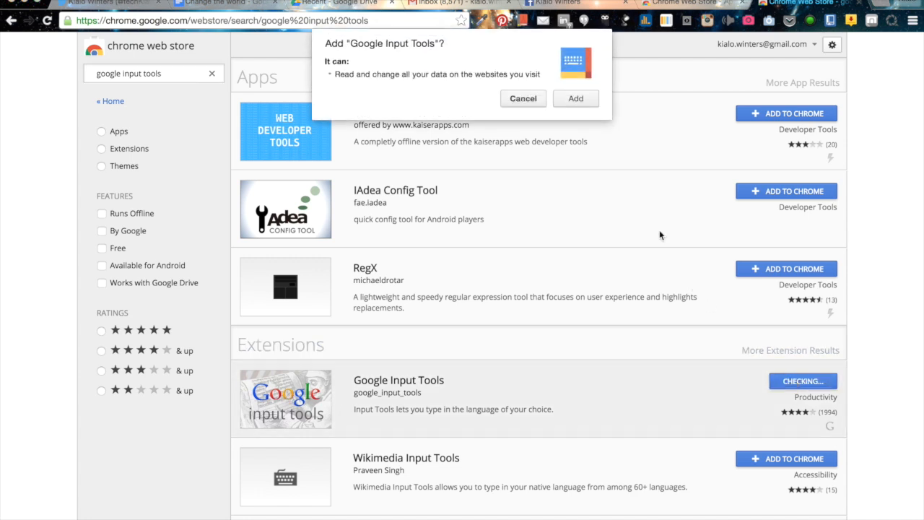
pyautogui.moveTo(551, 66)
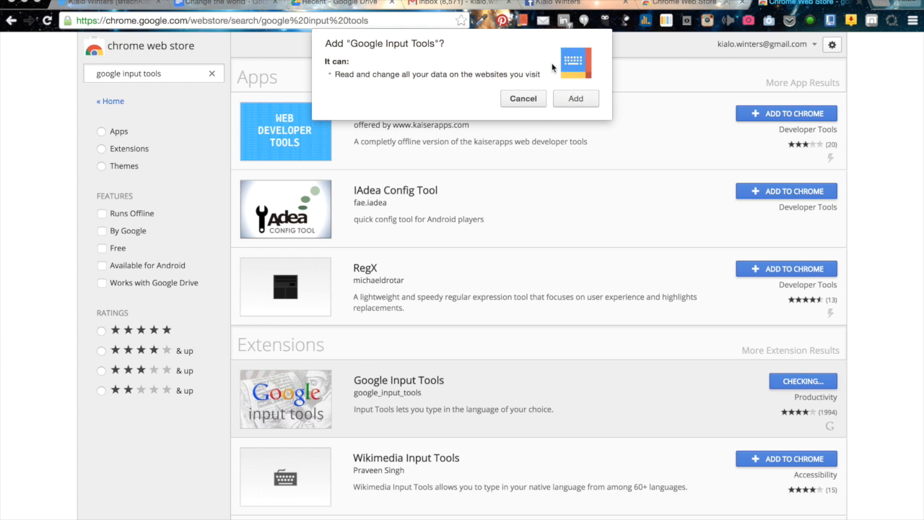
pyautogui.moveTo(590, 101)
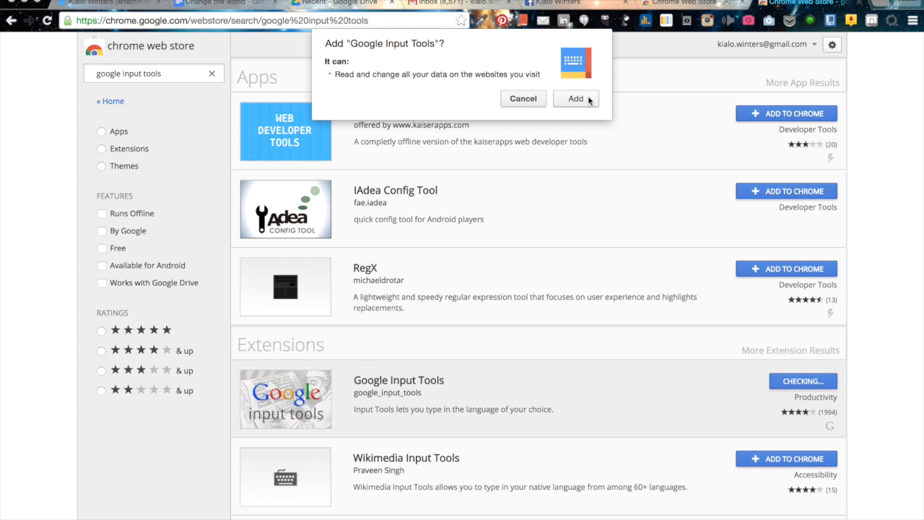
pyautogui.click(575, 98)
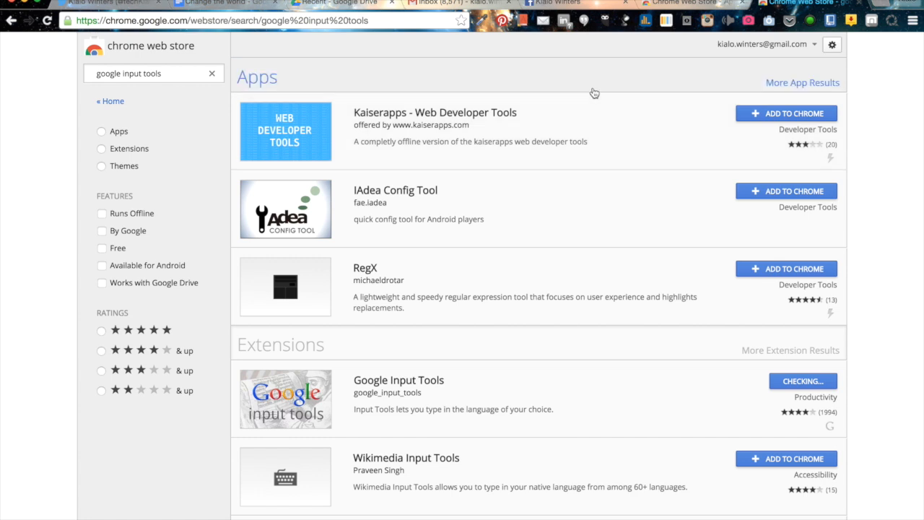
pyautogui.moveTo(881, 46)
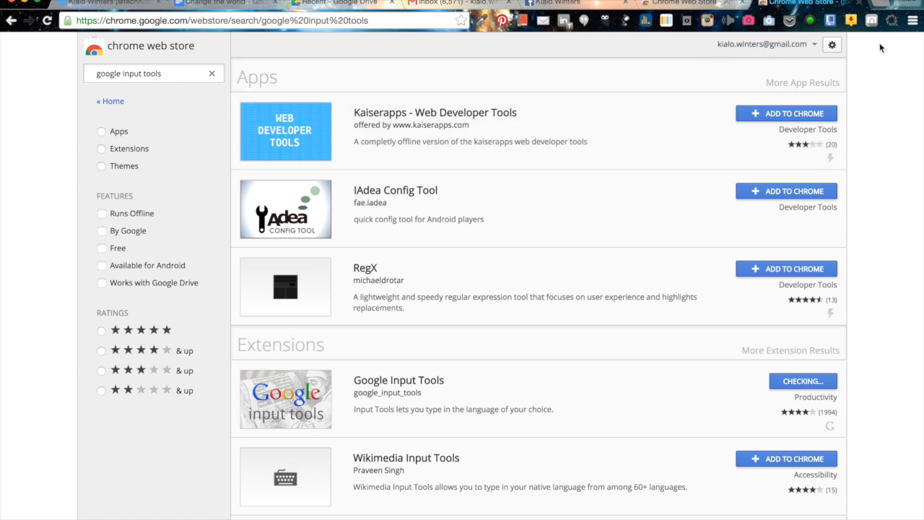
pyautogui.click(803, 381)
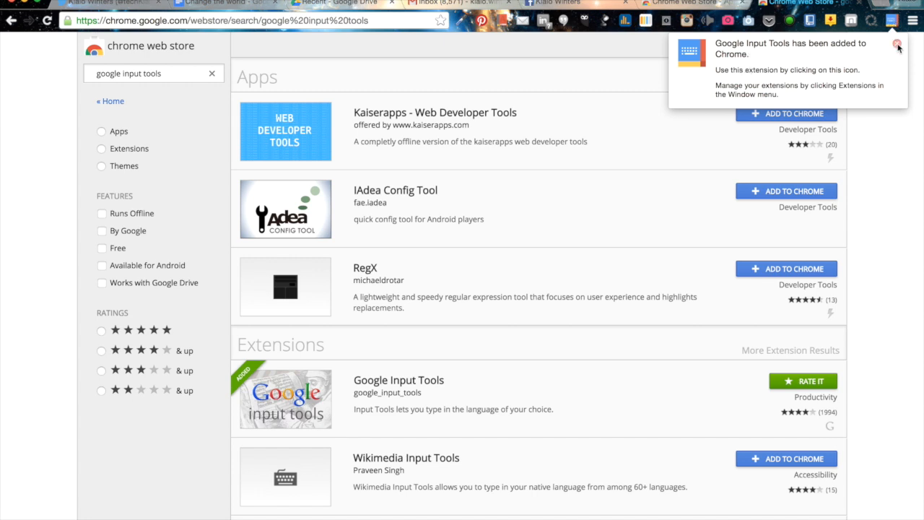
pyautogui.click(898, 44)
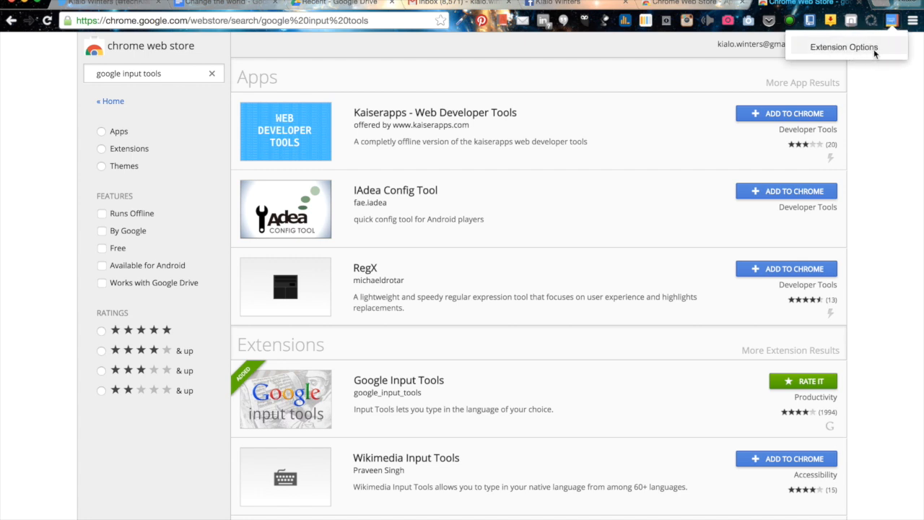
# Step: Sign in to a Google account on the Input Tools options page and accept its permissions
pyautogui.click(842, 47)
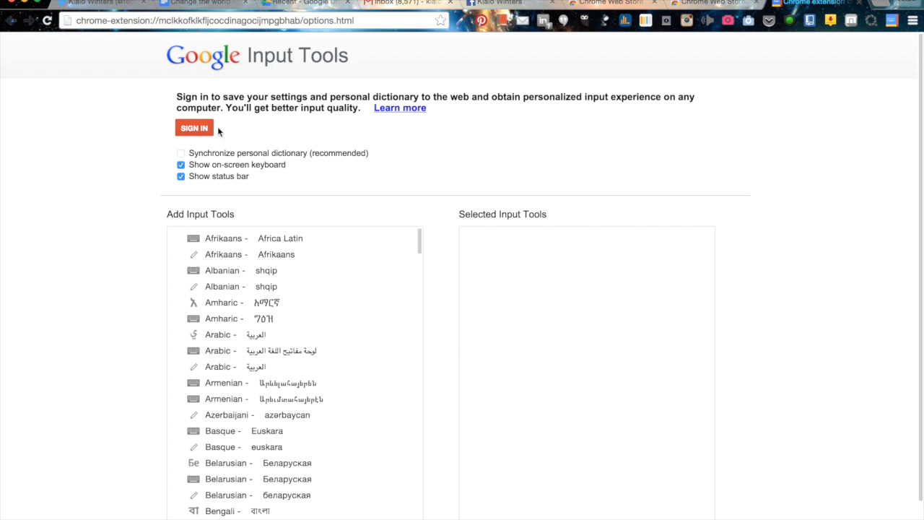
pyautogui.moveTo(151, 133)
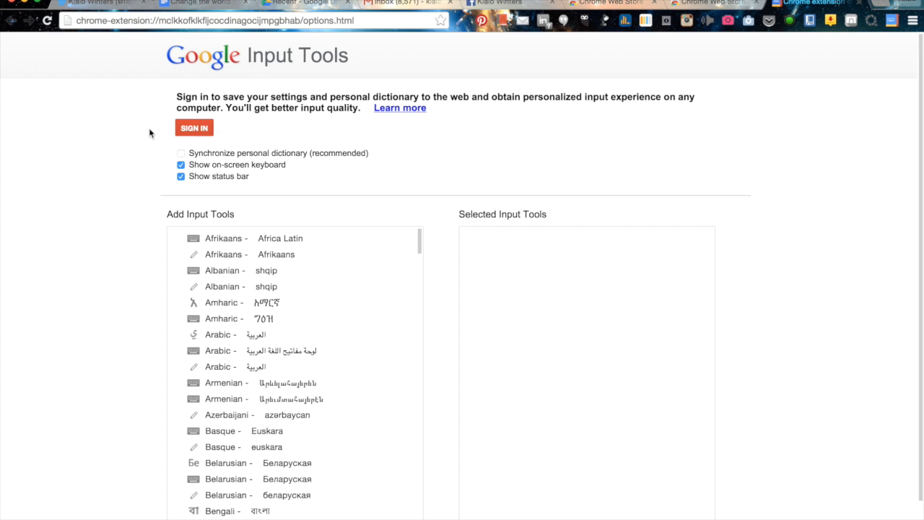
pyautogui.click(193, 127)
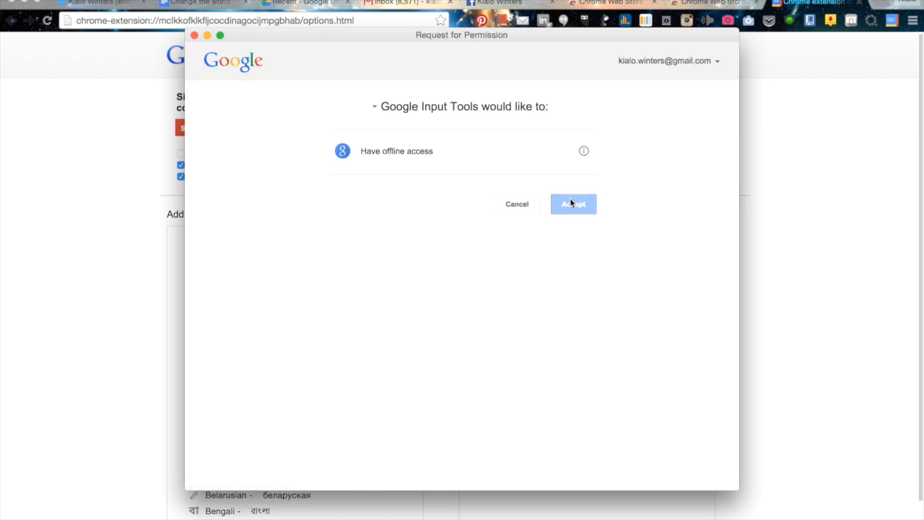
pyautogui.click(574, 203)
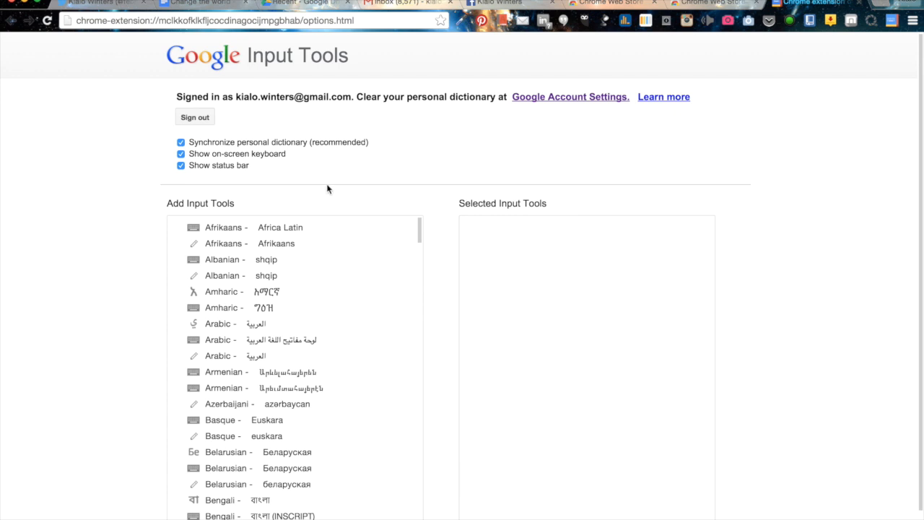
pyautogui.moveTo(476, 185)
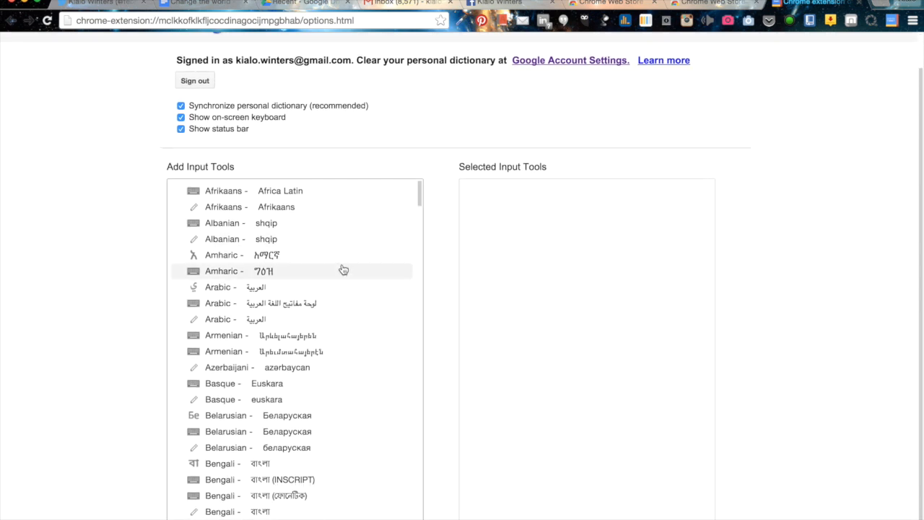
# Step: Scroll the Add Input Tools list to Navajo and add Diné bizaad - Traditional
pyautogui.scroll(-3)
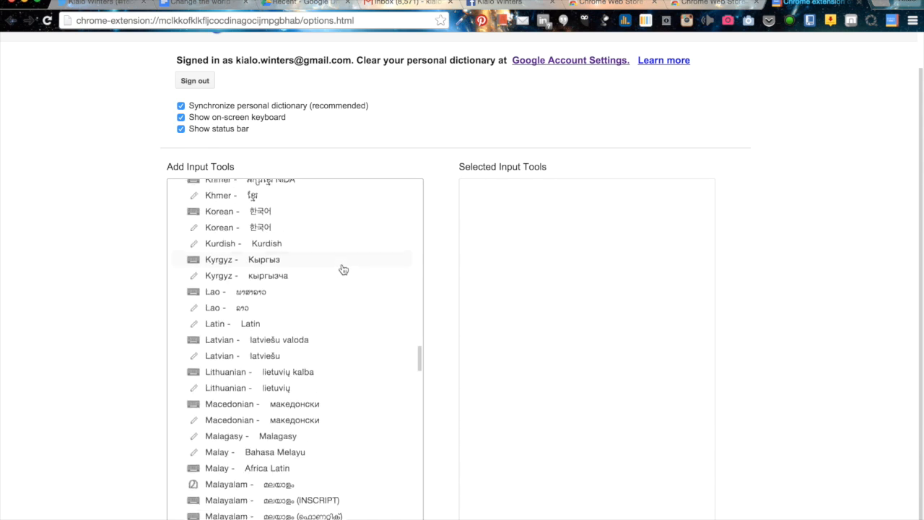
pyautogui.scroll(-3)
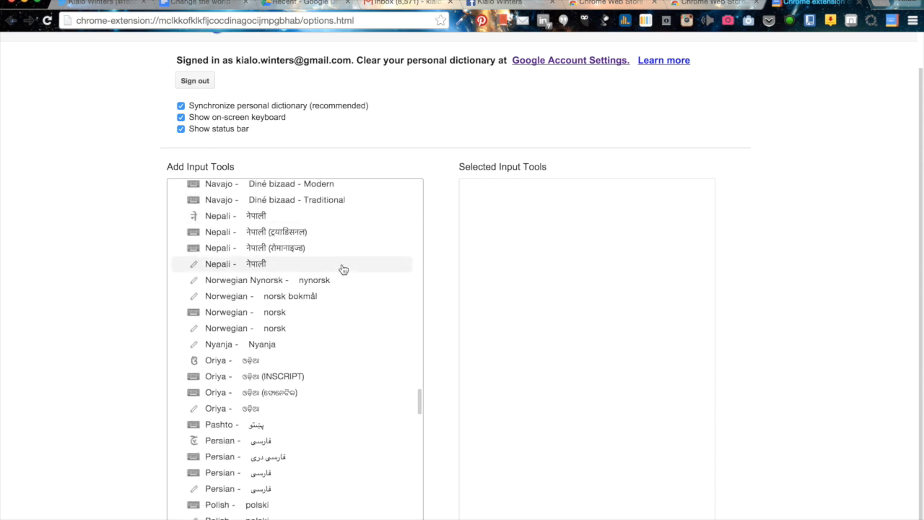
pyautogui.scroll(3)
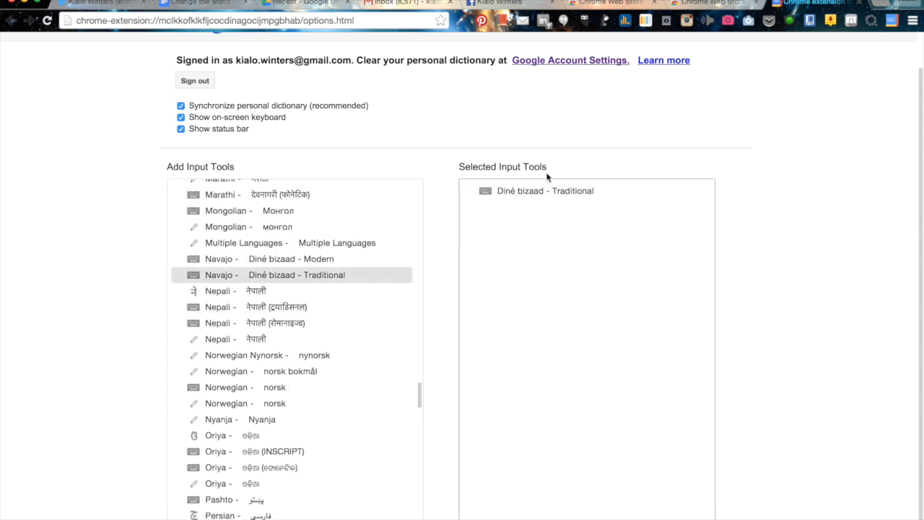
pyautogui.moveTo(505, 239)
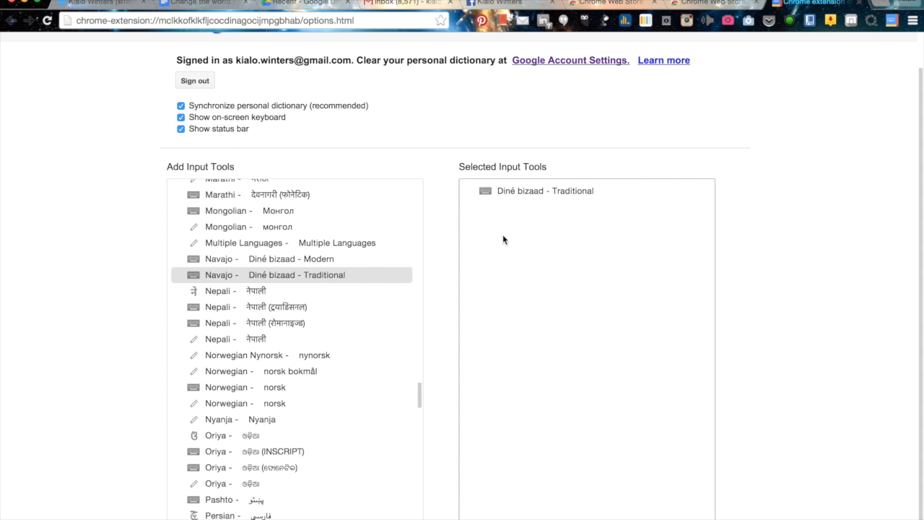
pyautogui.moveTo(477, 273)
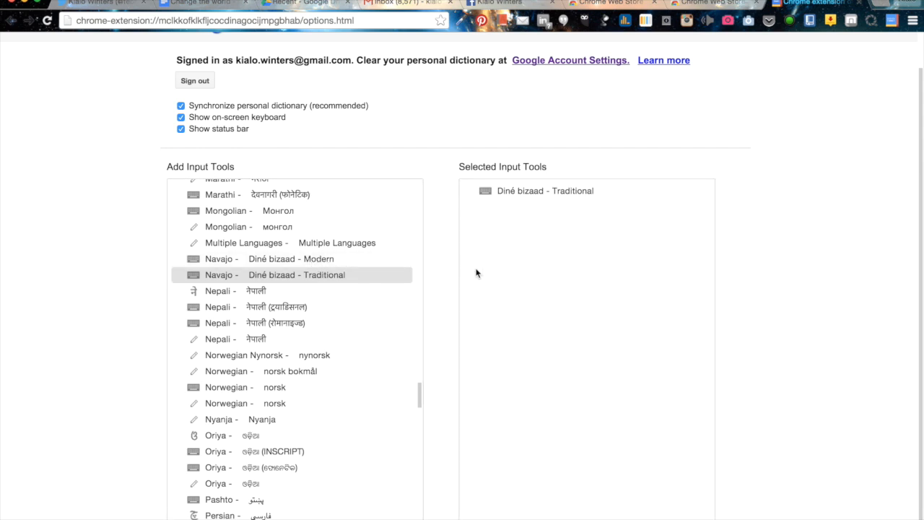
pyautogui.scroll(3)
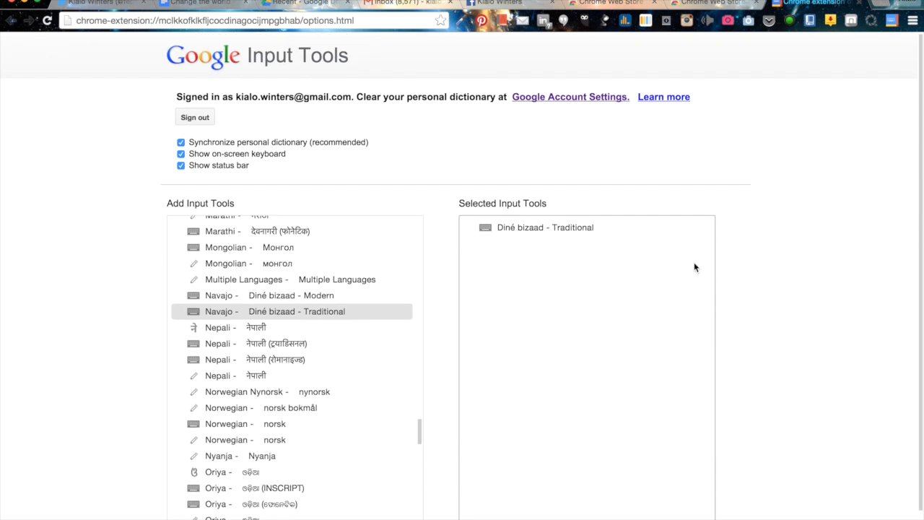
pyautogui.moveTo(768, 101)
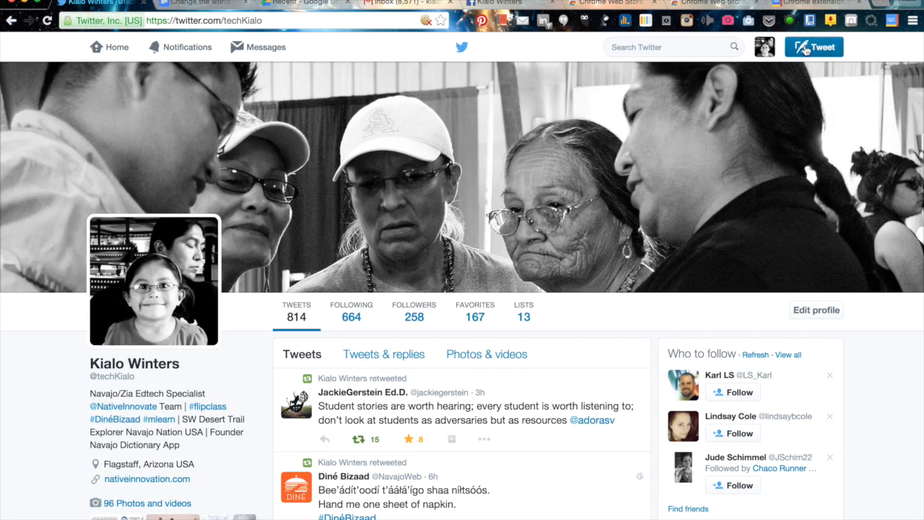
pyautogui.click(815, 46)
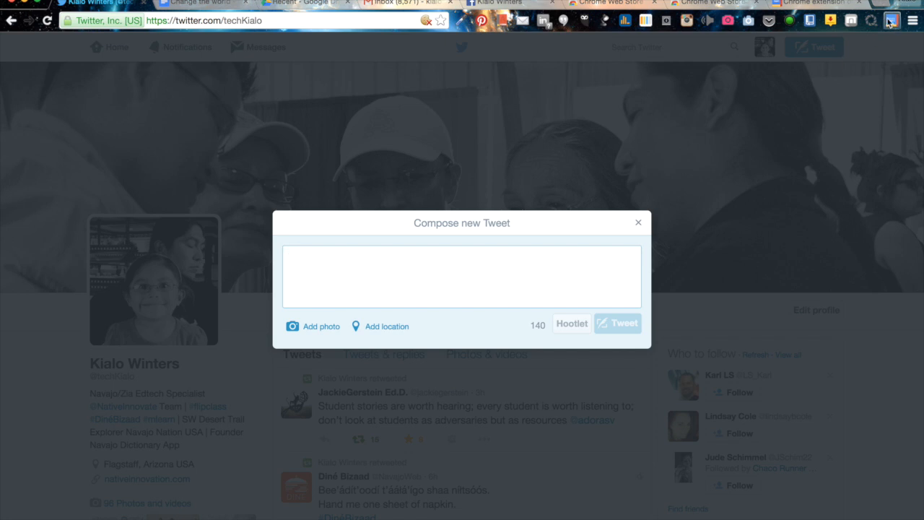
pyautogui.click(892, 21)
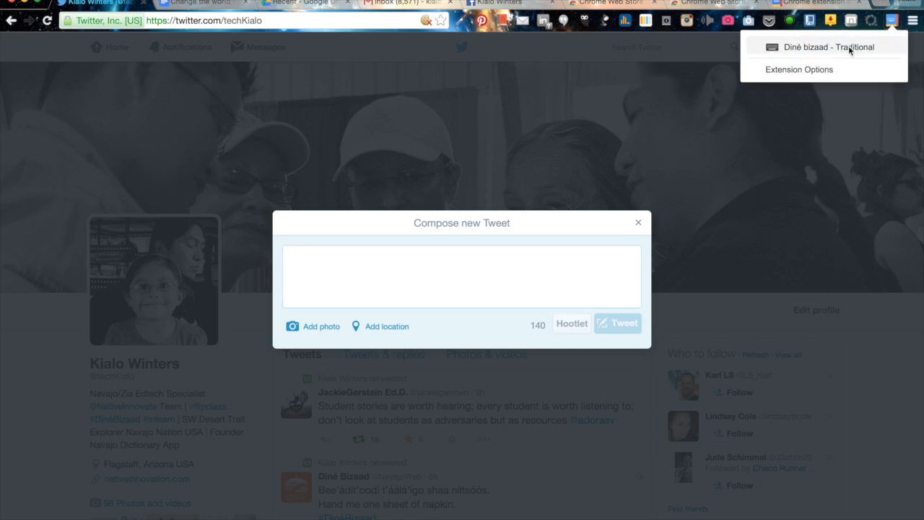
pyautogui.click(820, 46)
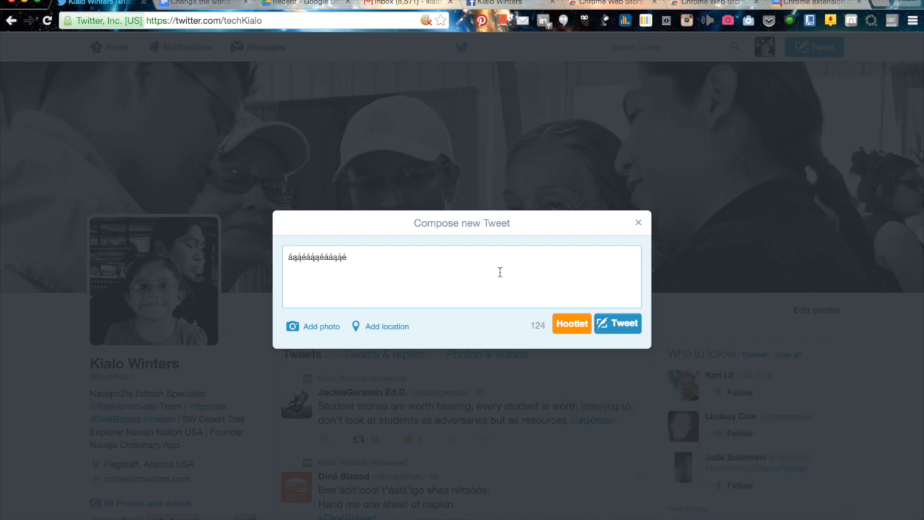
pyautogui.write('1234123')
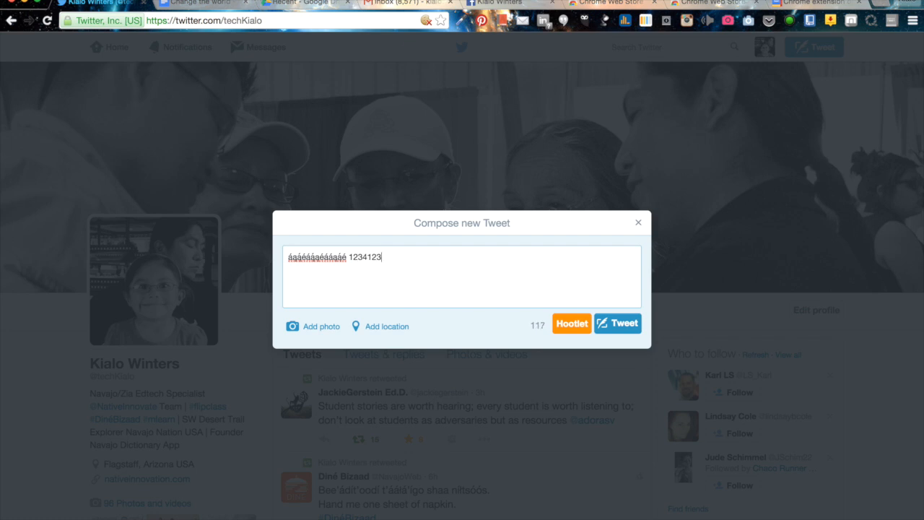
pyautogui.write('4')
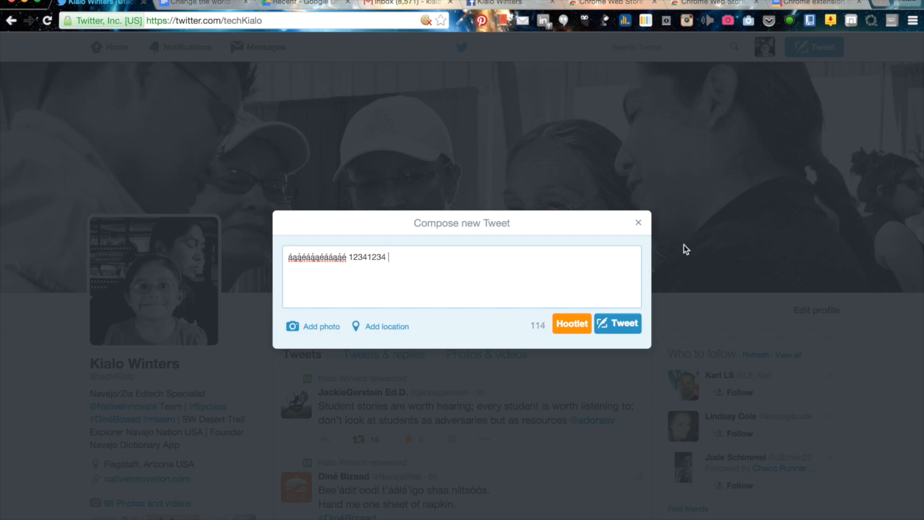
pyautogui.click(892, 20)
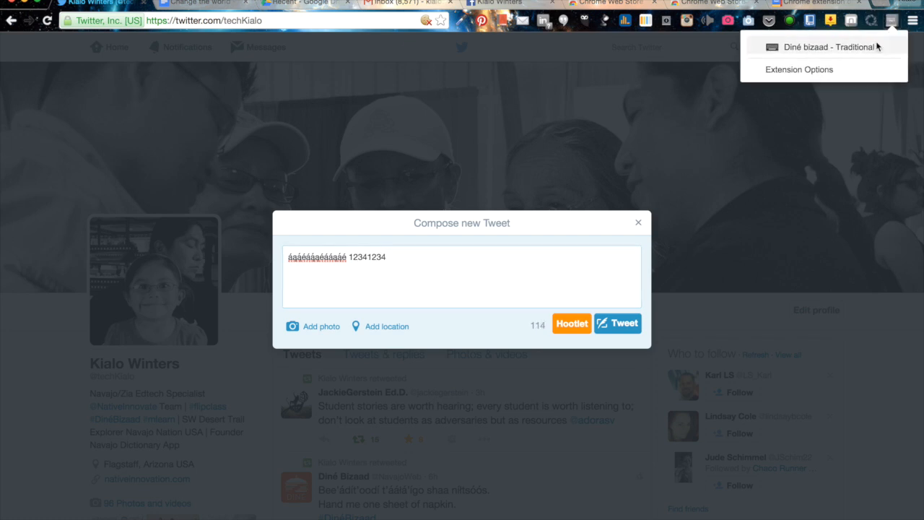
pyautogui.click(823, 46)
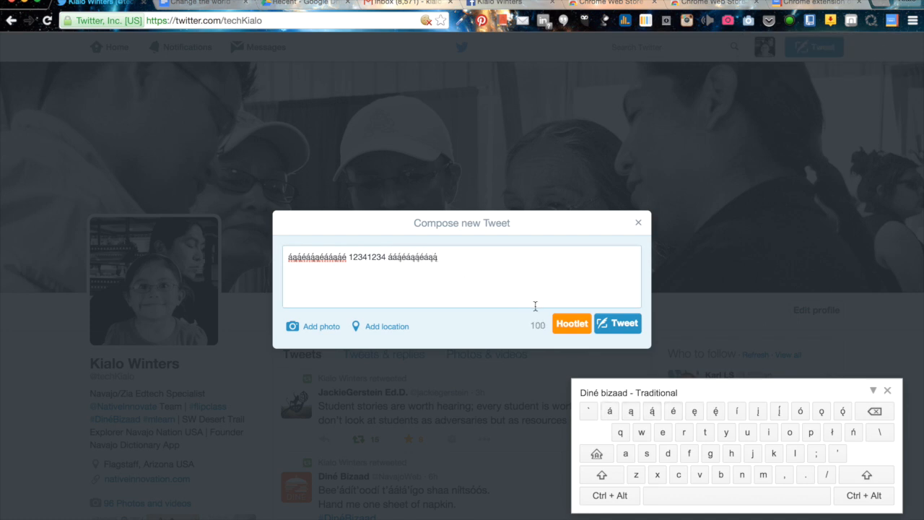
pyautogui.click(639, 222)
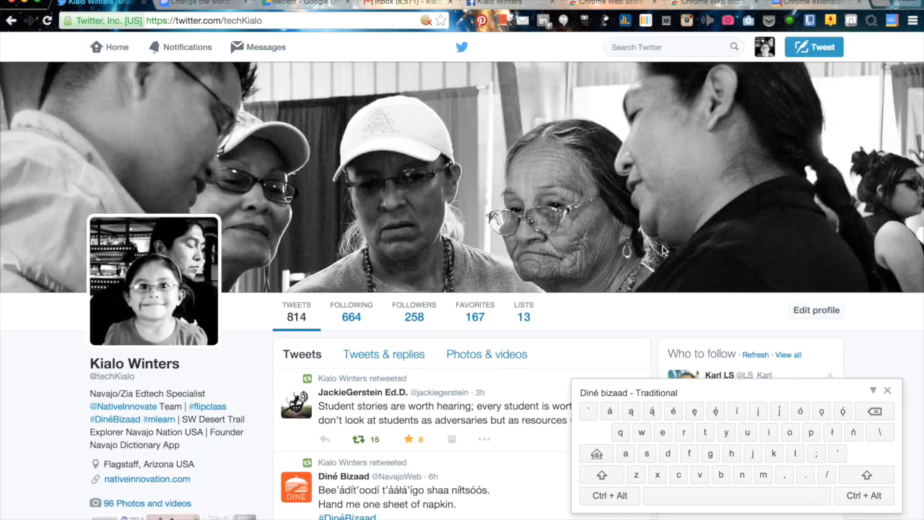
pyautogui.click(887, 393)
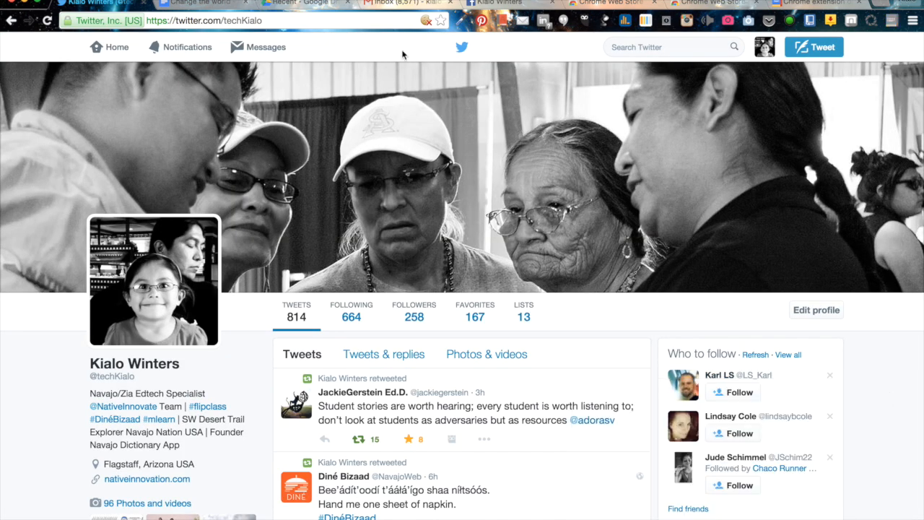
pyautogui.click(205, 3)
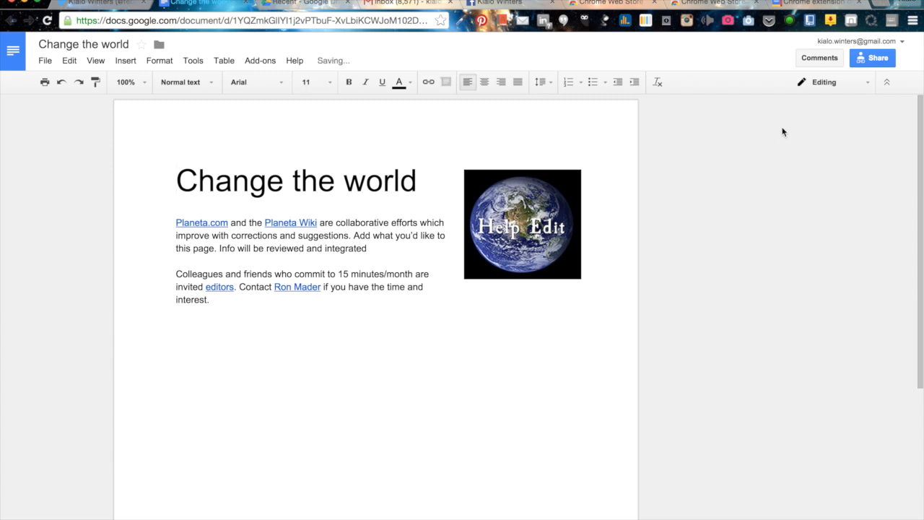
# Step: Leave the document via the Input Tools menu and Drive tab, ending on the Gmail inbox
pyautogui.click(892, 20)
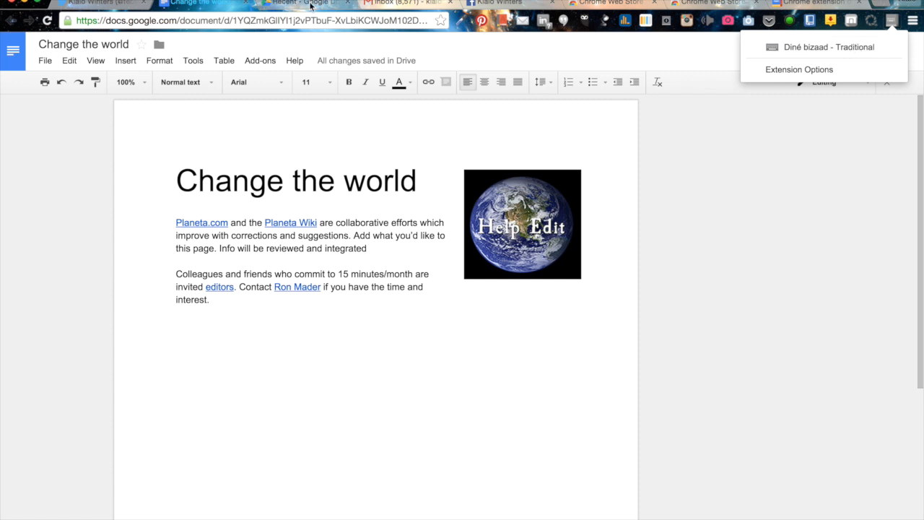
pyautogui.click(296, 5)
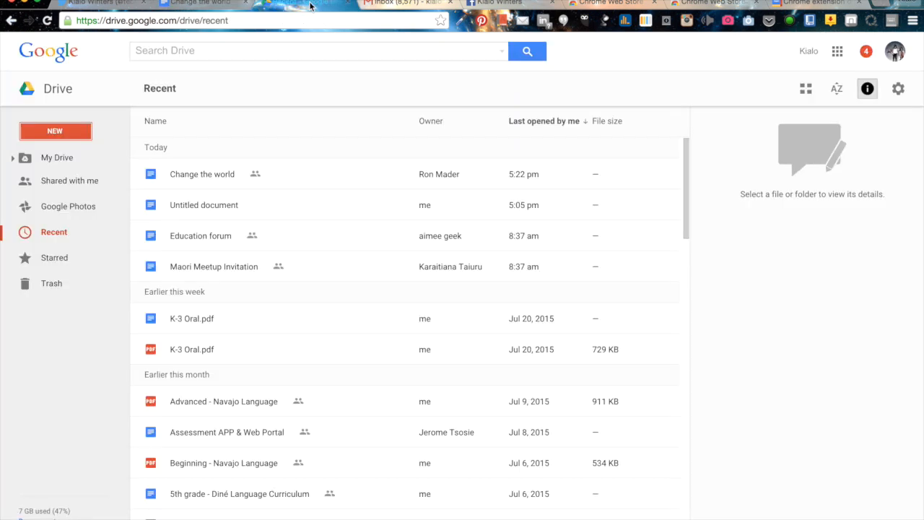
pyautogui.moveTo(618, 153)
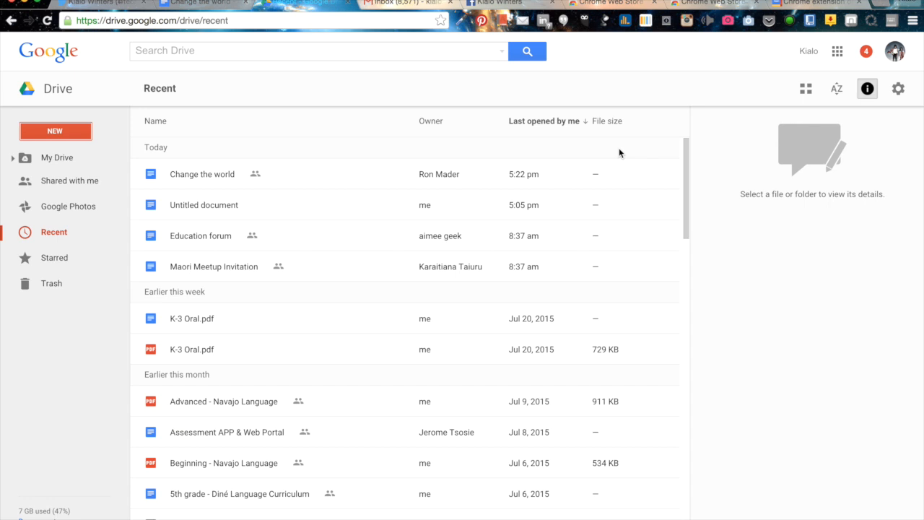
pyautogui.click(393, 3)
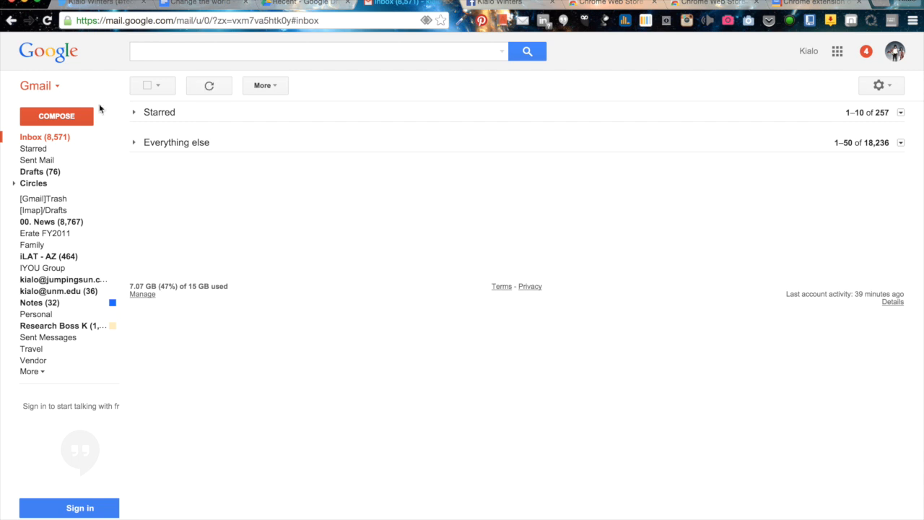
# Step: Compose a Gmail message with Navajo characters, close it to save as draft, and move to Facebook
pyautogui.click(57, 116)
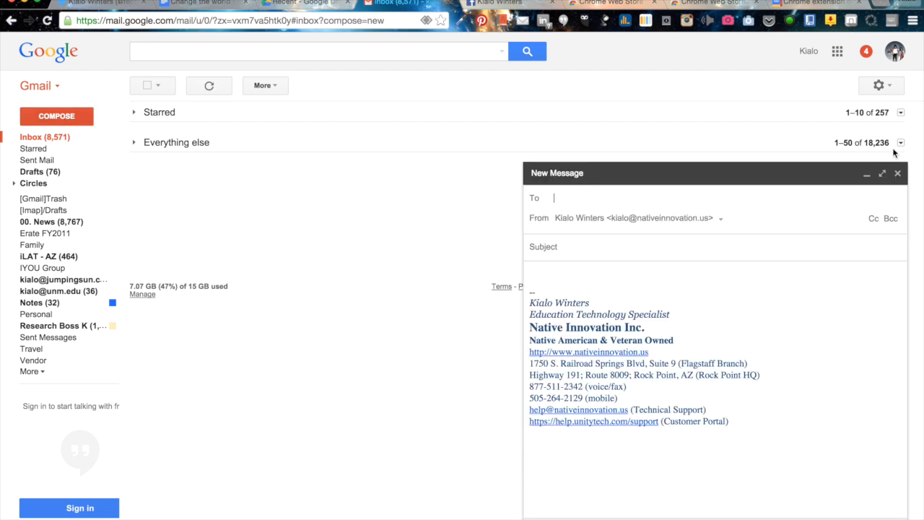
pyautogui.click(892, 21)
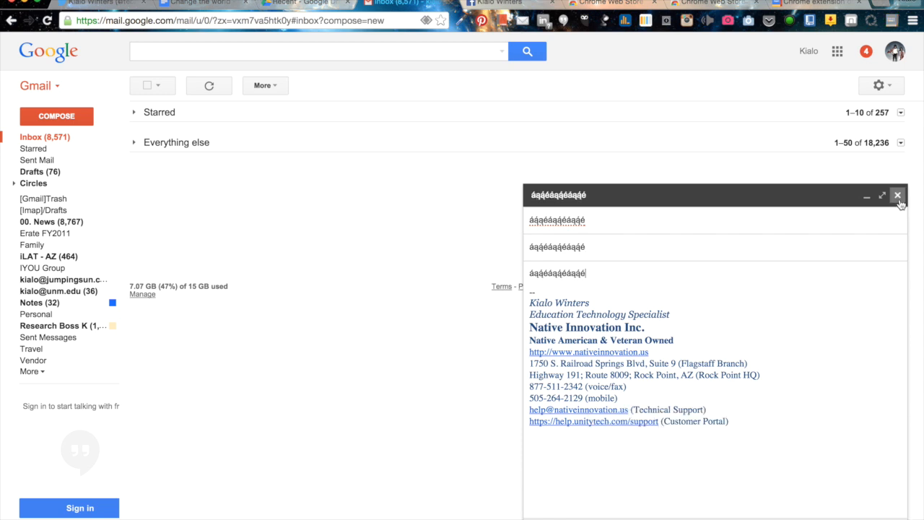
pyautogui.click(899, 195)
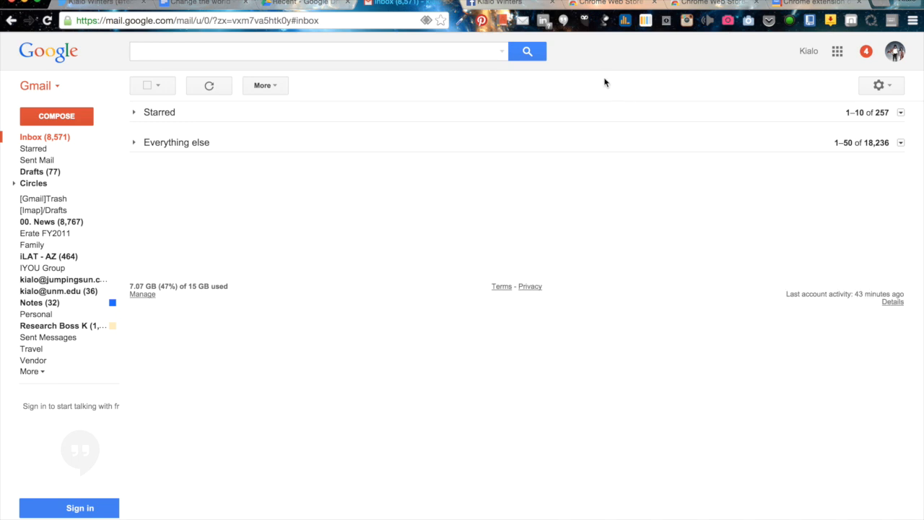
pyautogui.click(499, 5)
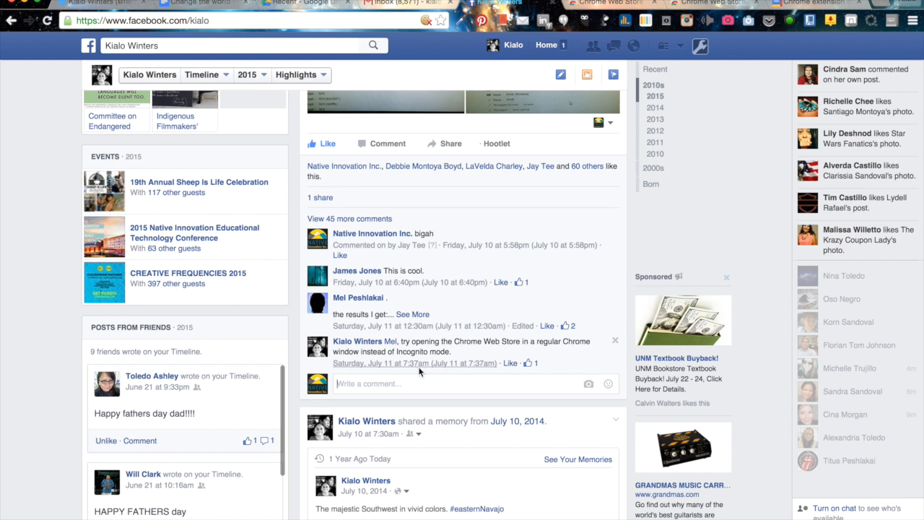
# Step: Turn on the Diné bizaad - Traditional on-screen keyboard from the Input Tools icon
pyautogui.click(893, 20)
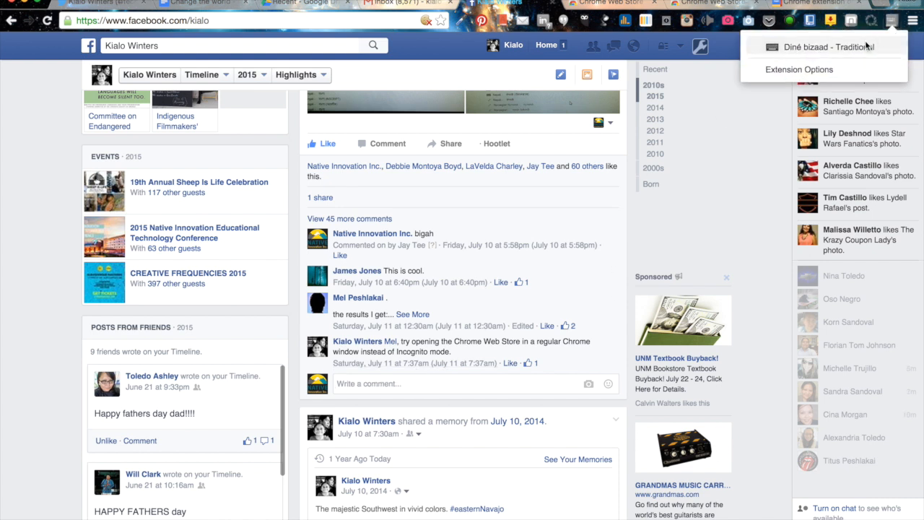
pyautogui.click(829, 46)
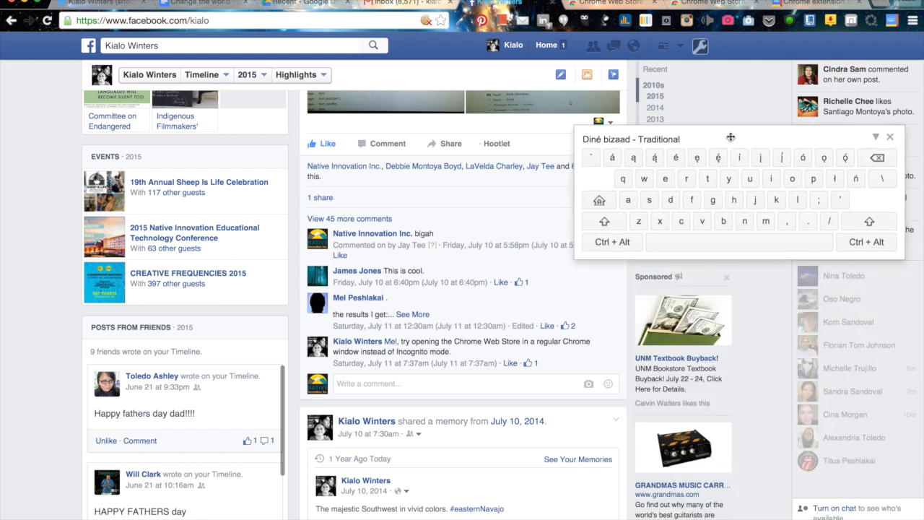
pyautogui.moveTo(697, 129)
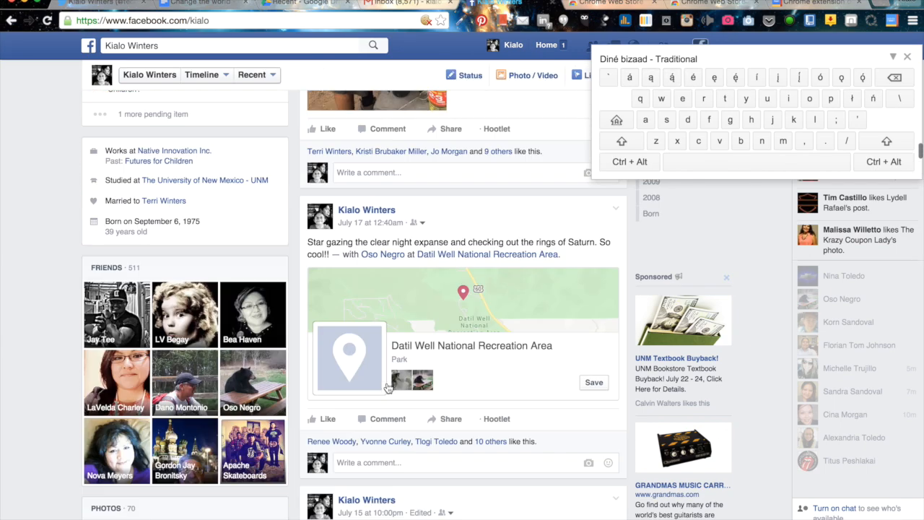
pyautogui.scroll(3)
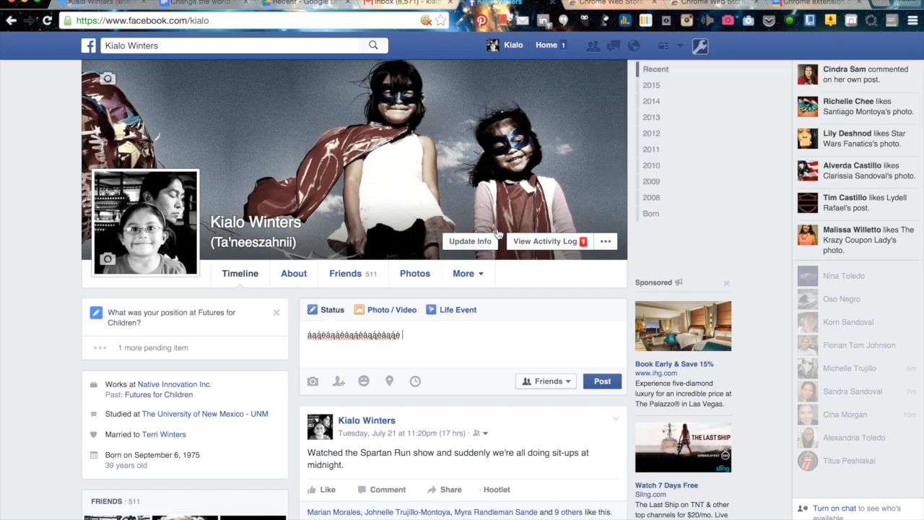
pyautogui.write('1234123412')
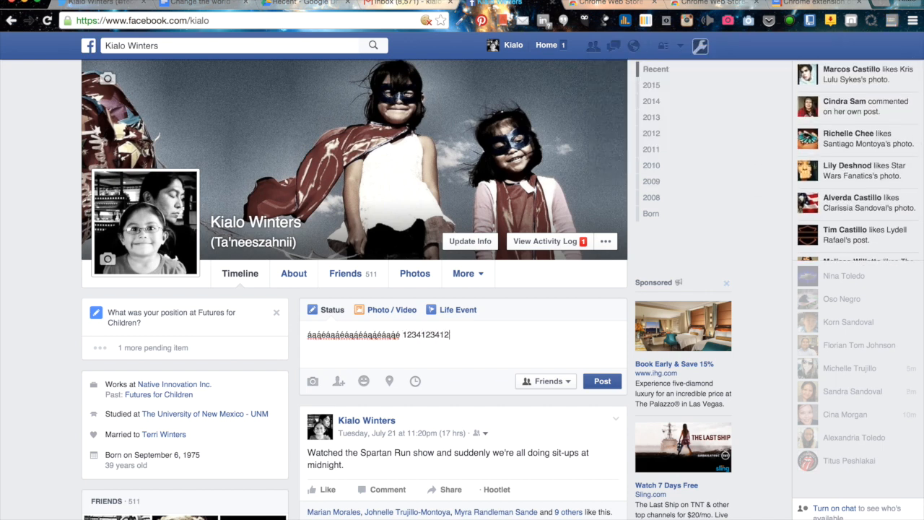
pyautogui.write('34')
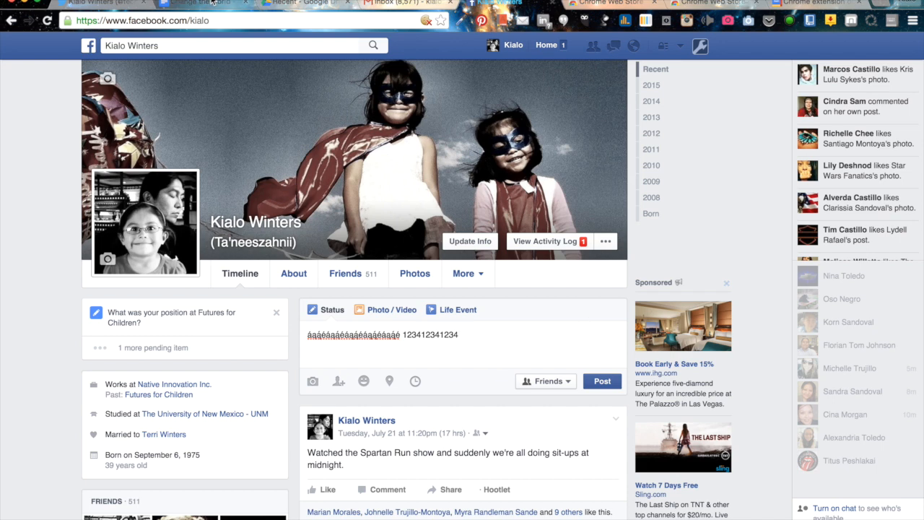
pyautogui.click(202, 3)
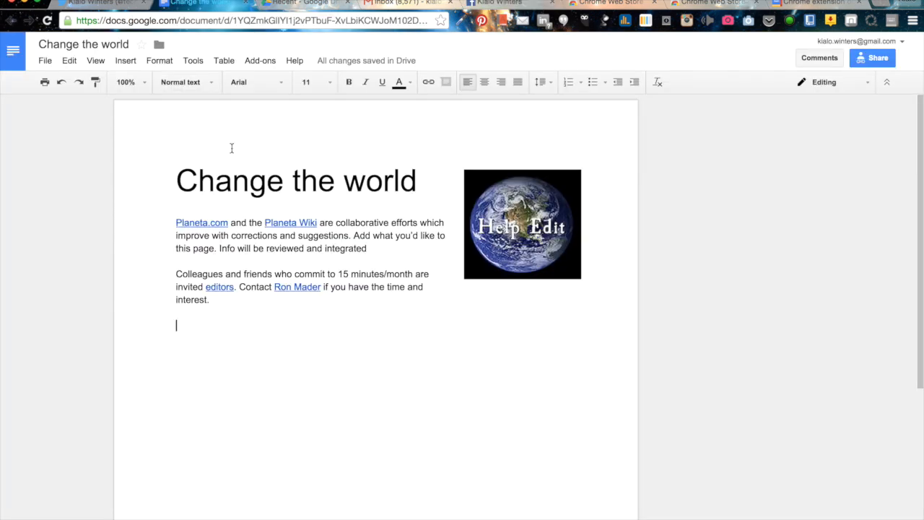